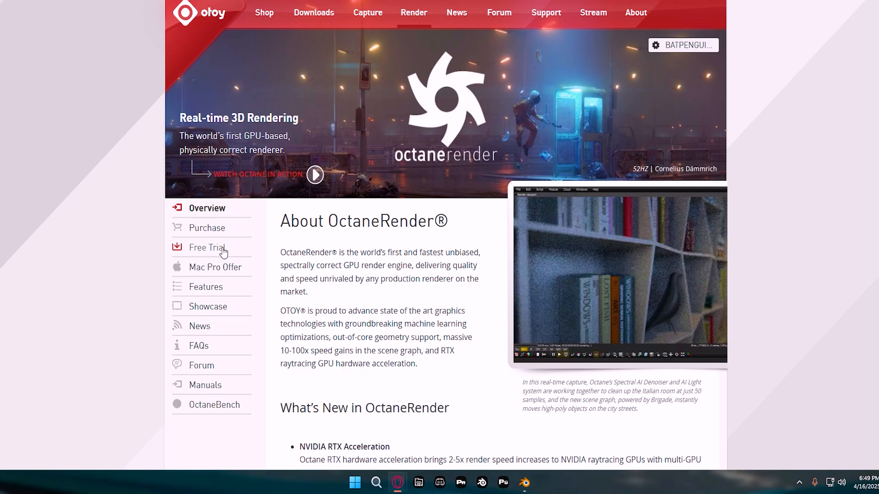
Step: Apply for the free OctaneRender Prime tier from Otoy's Free Trial offers page
{"action": "left_click", "coordinate": [207, 247]}
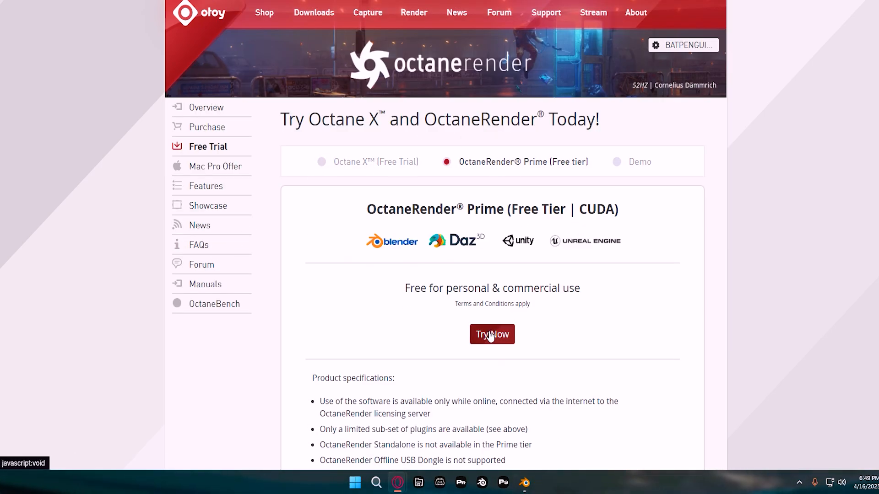
{"action": "left_click", "coordinate": [492, 334]}
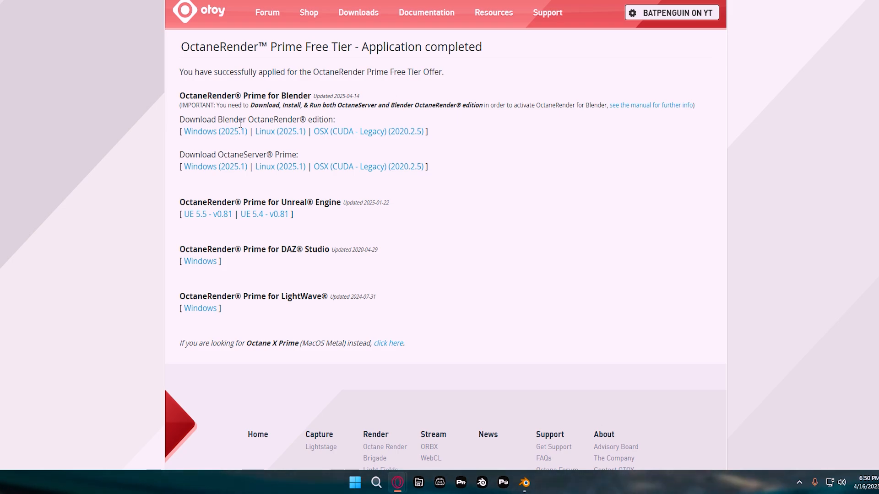
{"action": "mouse_move", "coordinate": [497, 98]}
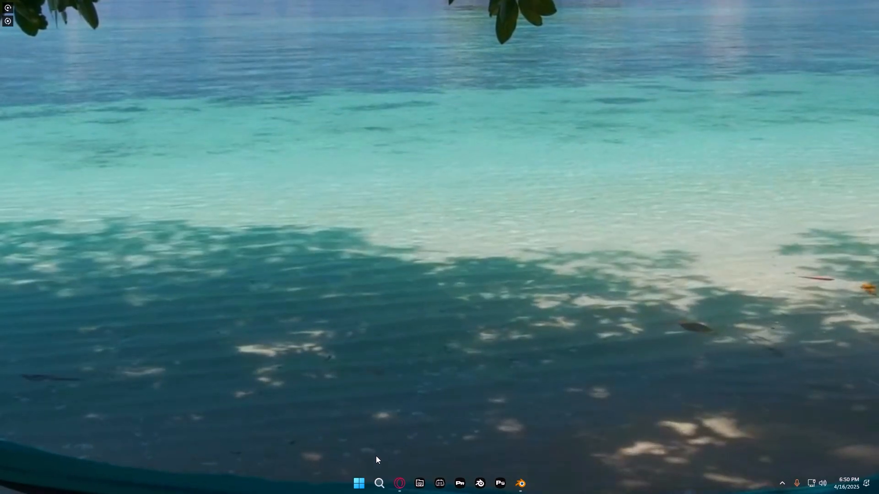
Step: Find 'OctaneServer Prime' through Windows search and launch it
{"action": "left_click", "coordinate": [379, 483]}
{"action": "type", "text": "octane"}
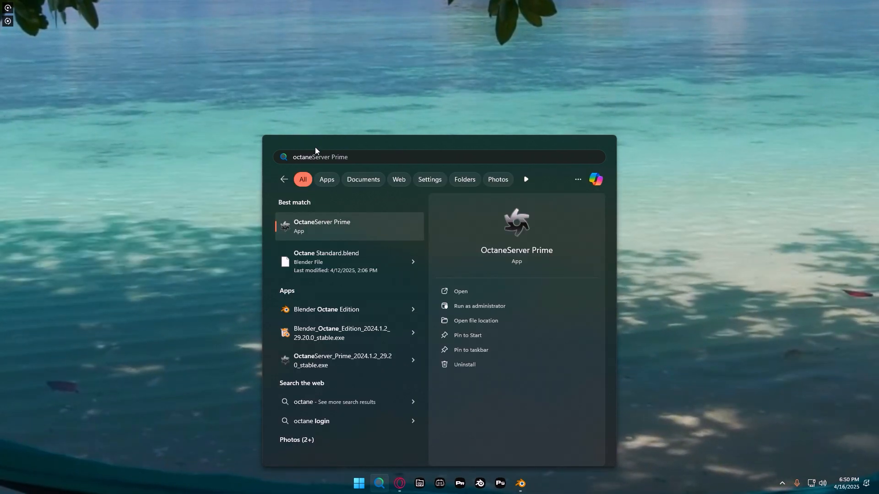
{"action": "mouse_move", "coordinate": [566, 223]}
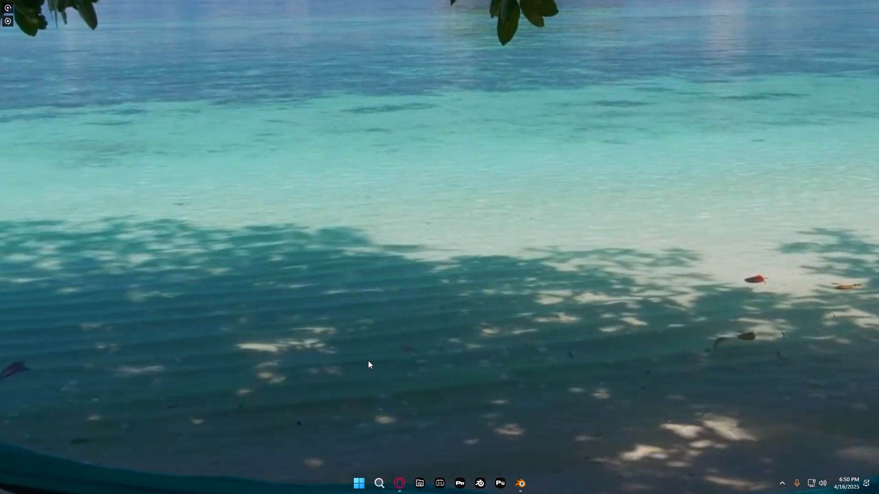
{"action": "mouse_move", "coordinate": [409, 220]}
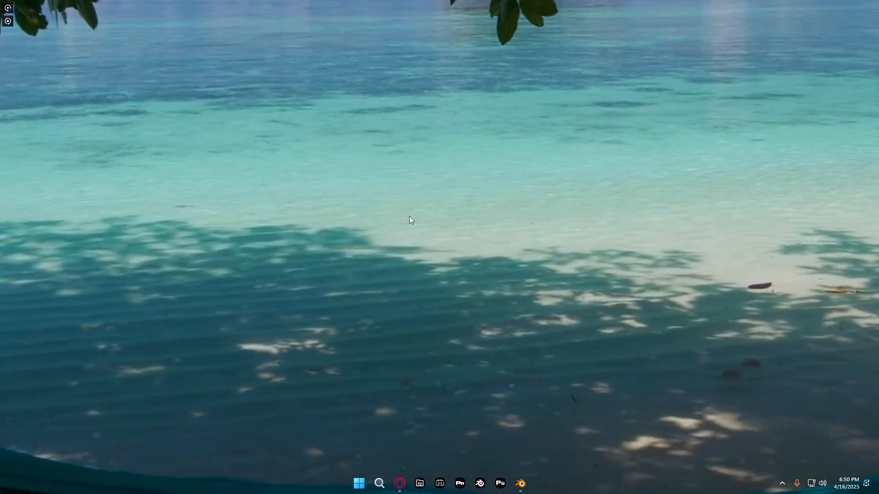
{"action": "left_click", "coordinate": [520, 484]}
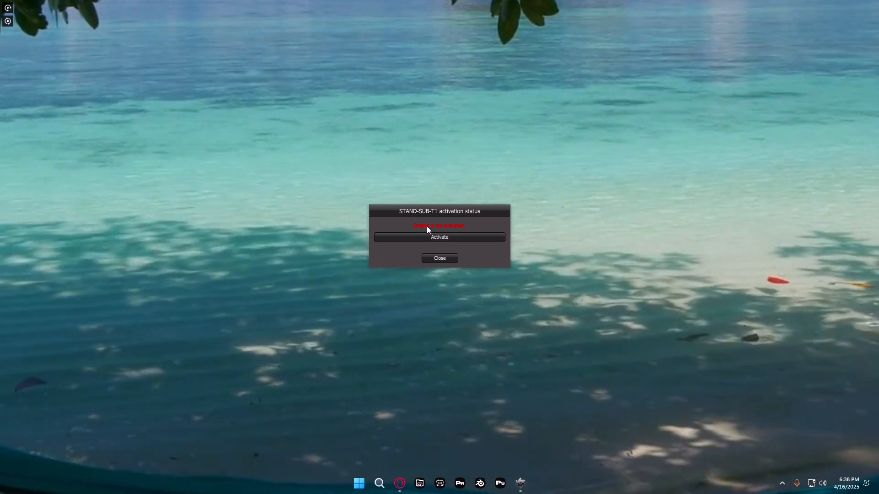
{"action": "mouse_move", "coordinate": [448, 239]}
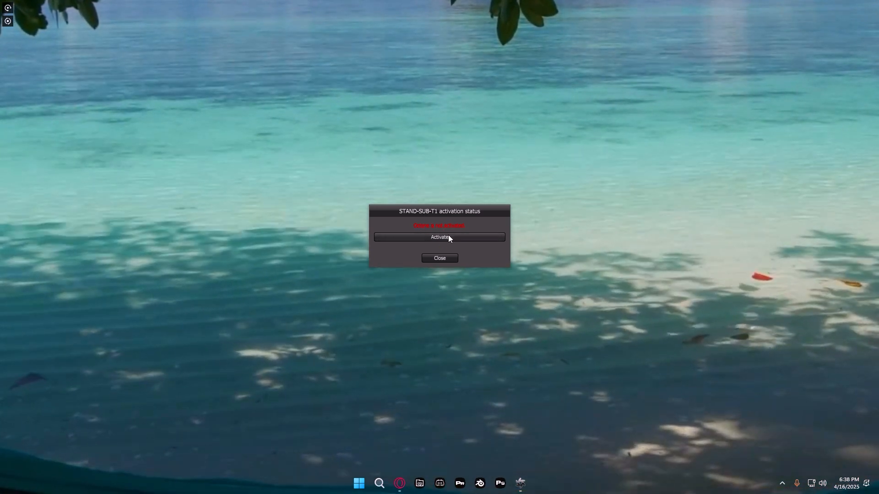
Step: Activate OctaneServer Prime with the OTOY account, then close the activation status dialog
{"action": "left_click", "coordinate": [439, 236]}
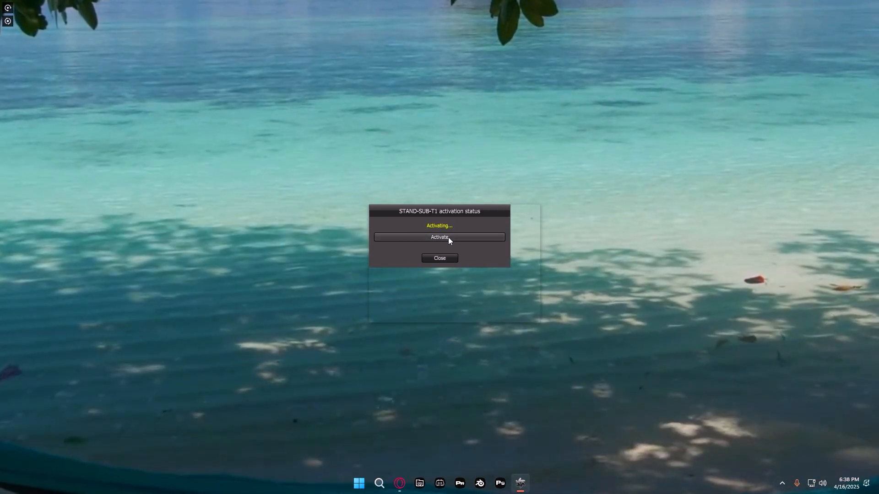
{"action": "left_click", "coordinate": [439, 237]}
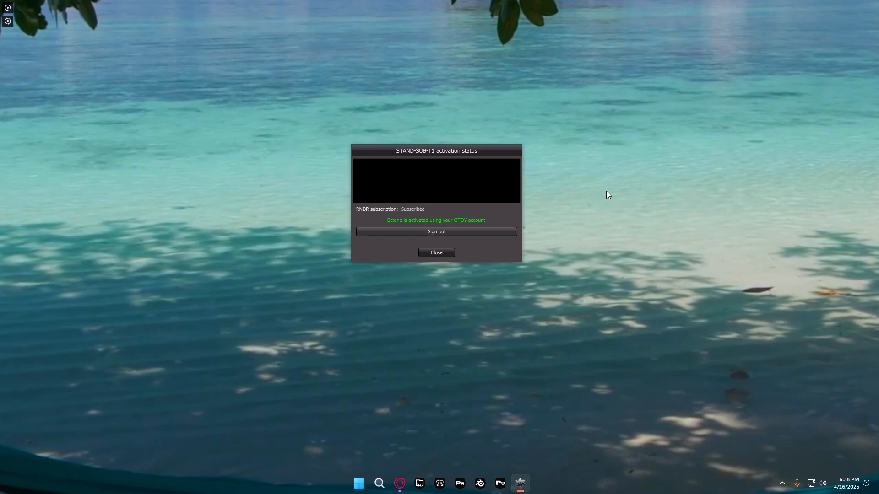
{"action": "mouse_move", "coordinate": [425, 205]}
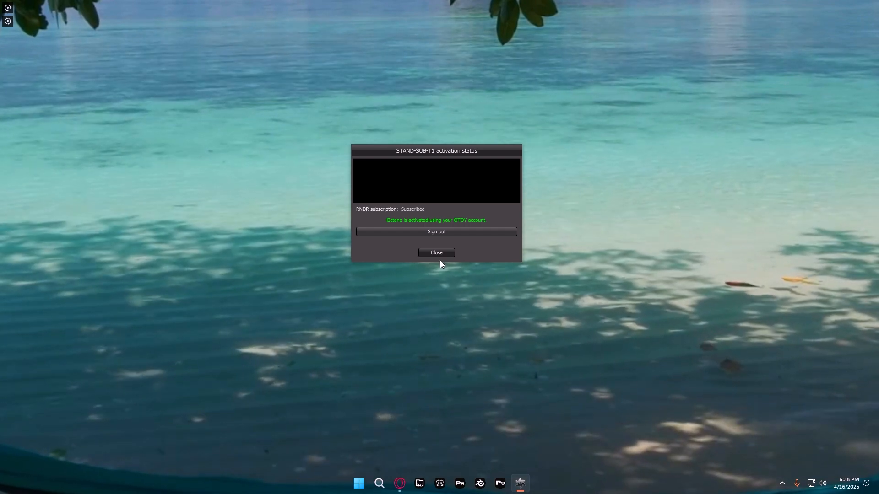
{"action": "left_click", "coordinate": [436, 252]}
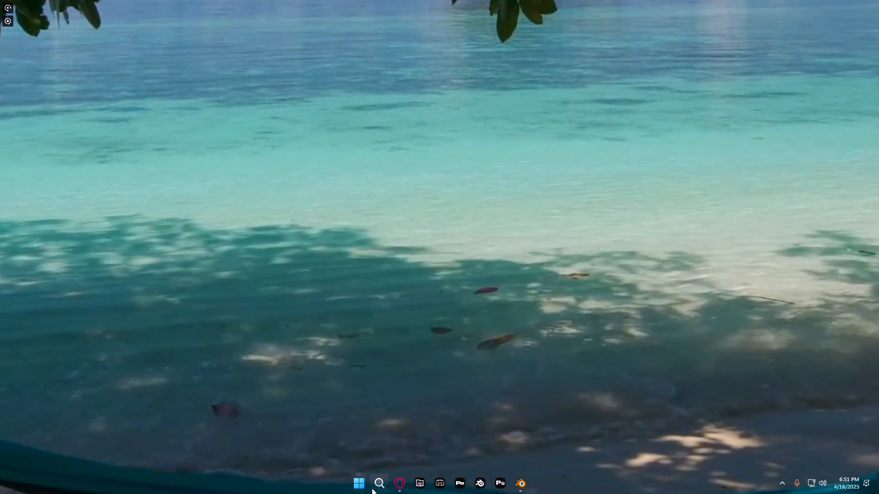
Step: Search Windows for 'blender Octane Edition' and open it
{"action": "type", "text": "be"}
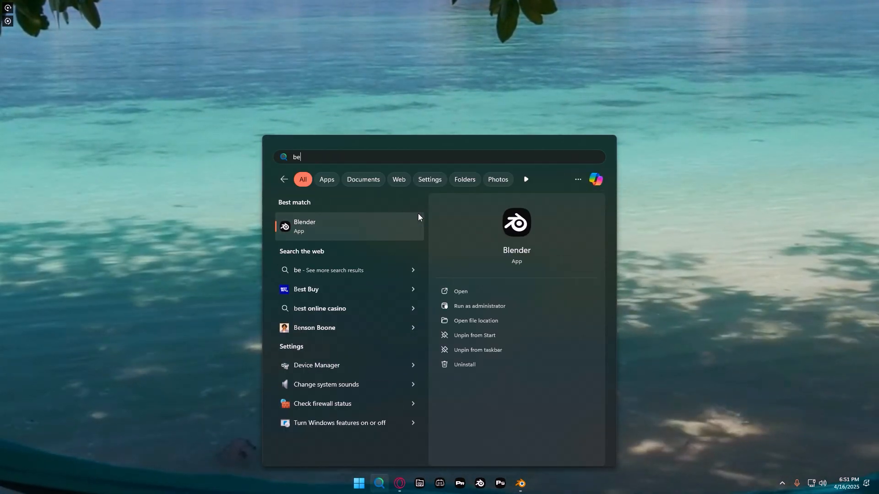
{"action": "type", "text": "lender Octane Edition"}
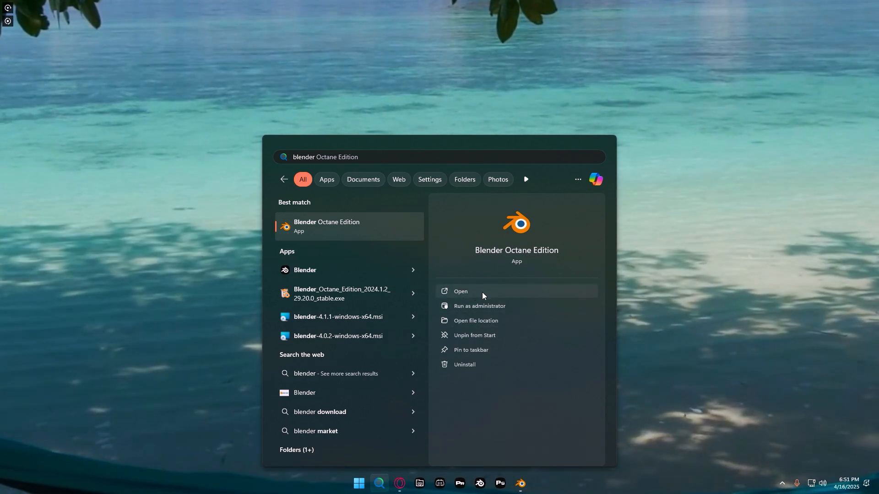
{"action": "left_click", "coordinate": [460, 292]}
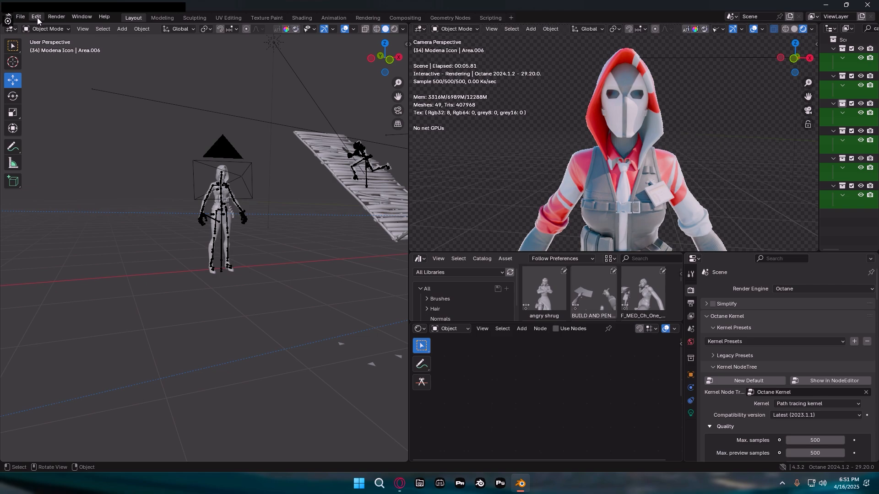
{"action": "mouse_move", "coordinate": [602, 116]}
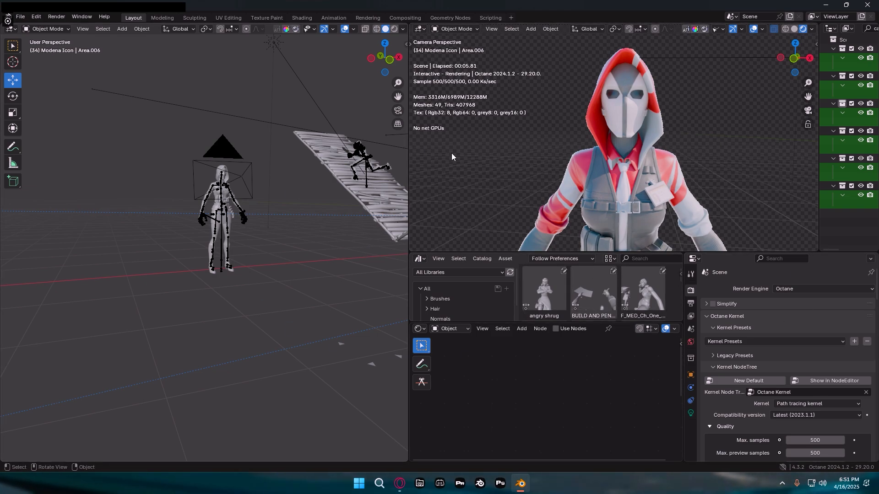
{"action": "mouse_move", "coordinate": [597, 195]}
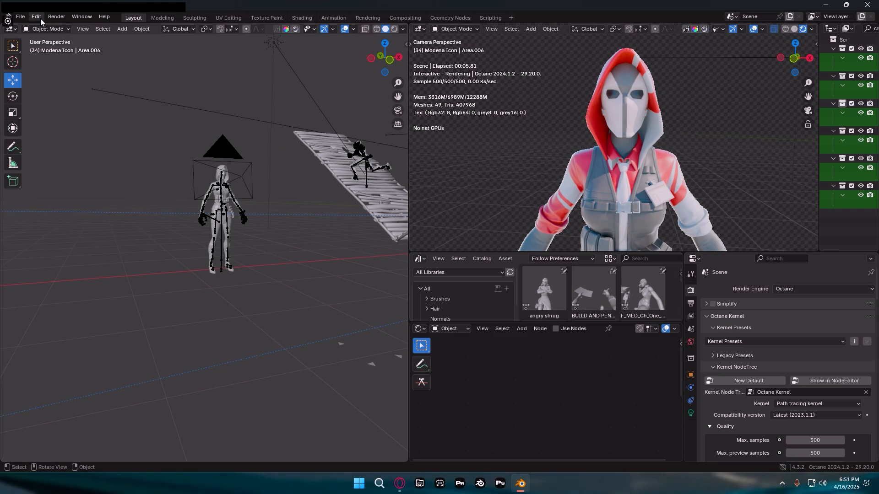
{"action": "left_click", "coordinate": [35, 16]}
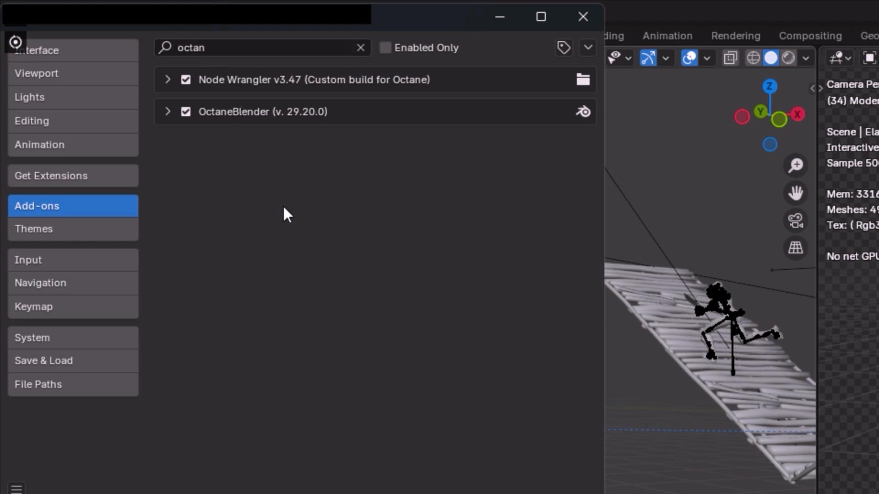
{"action": "mouse_move", "coordinate": [290, 117]}
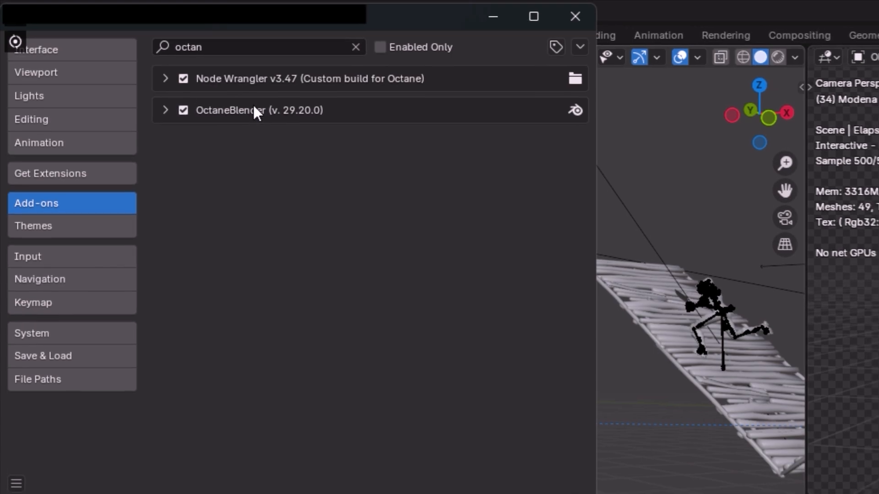
Step: Close Preferences after confirming the OctaneBlender add-on is ticked
{"action": "left_click", "coordinate": [574, 16]}
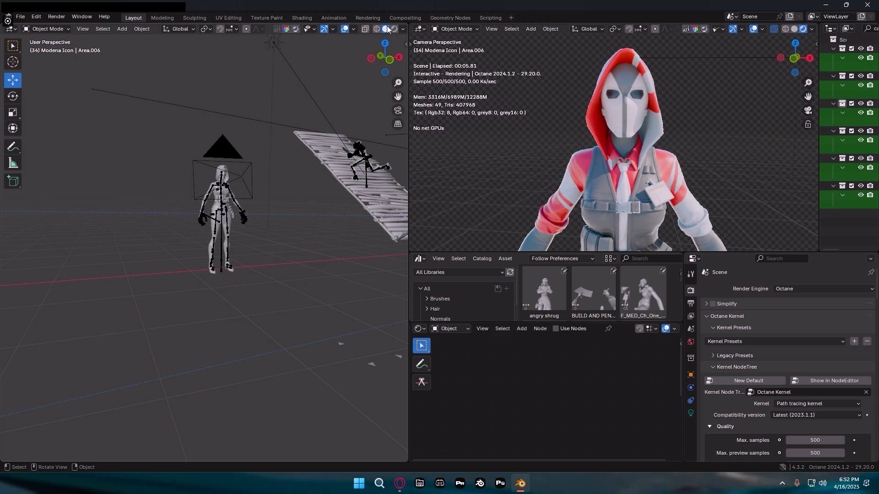
{"action": "mouse_move", "coordinate": [374, 40]}
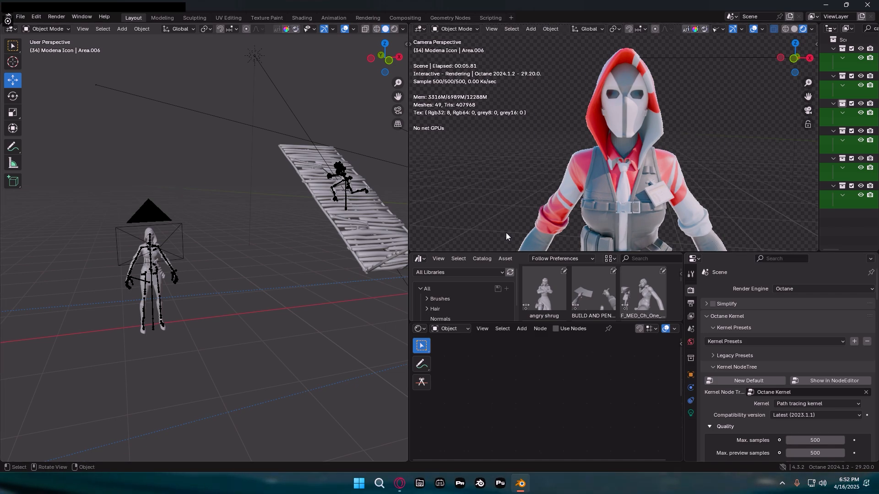
{"action": "mouse_move", "coordinate": [291, 277]}
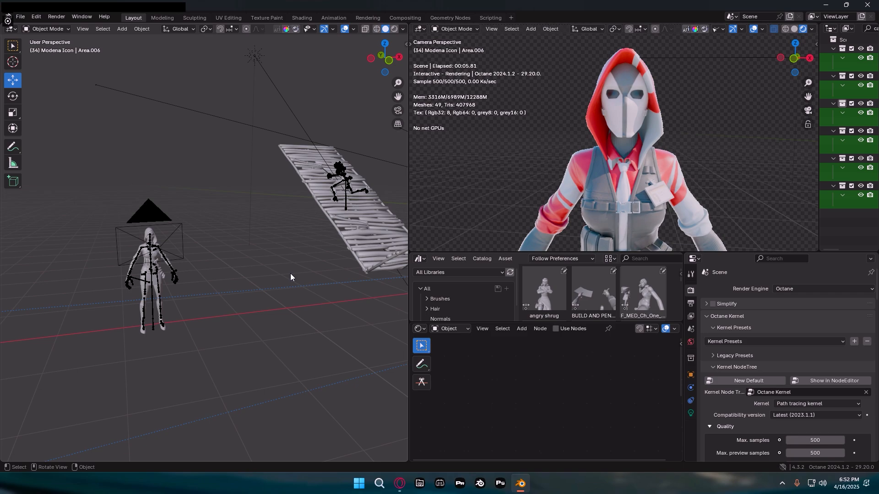
{"action": "mouse_move", "coordinate": [231, 278]}
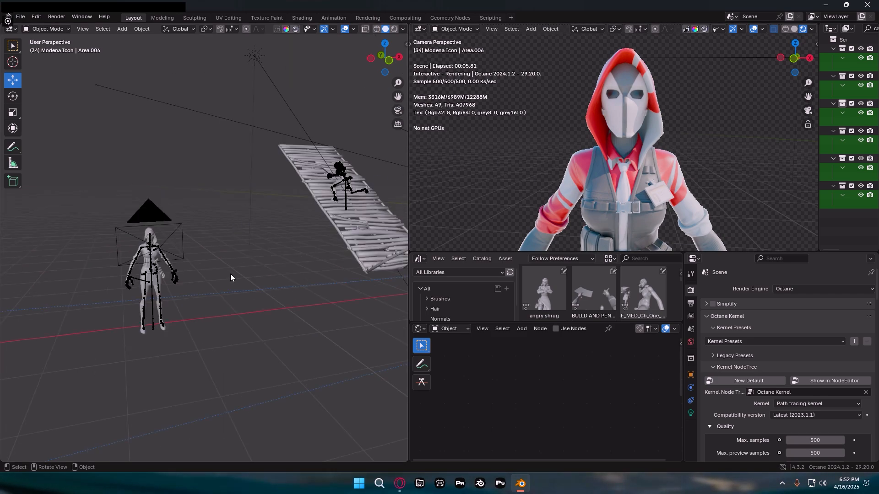
{"action": "mouse_move", "coordinate": [390, 147]}
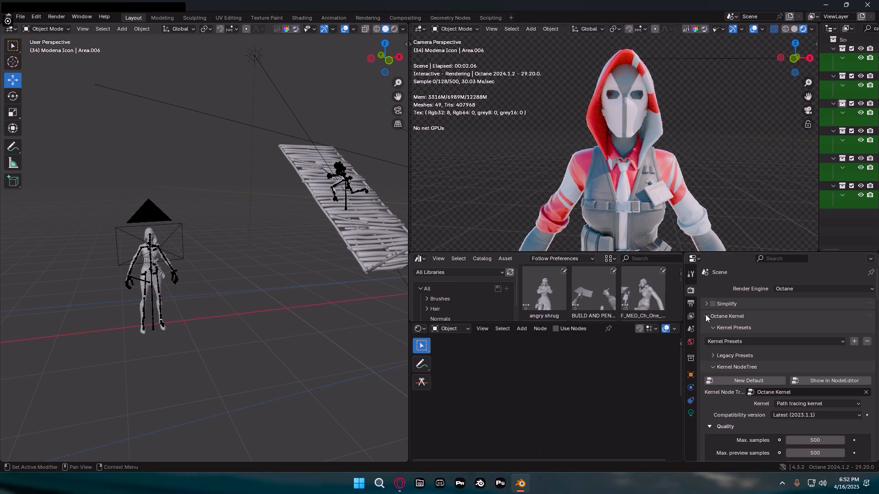
{"action": "scroll", "scroll_direction": "down", "scroll_amount": 3}
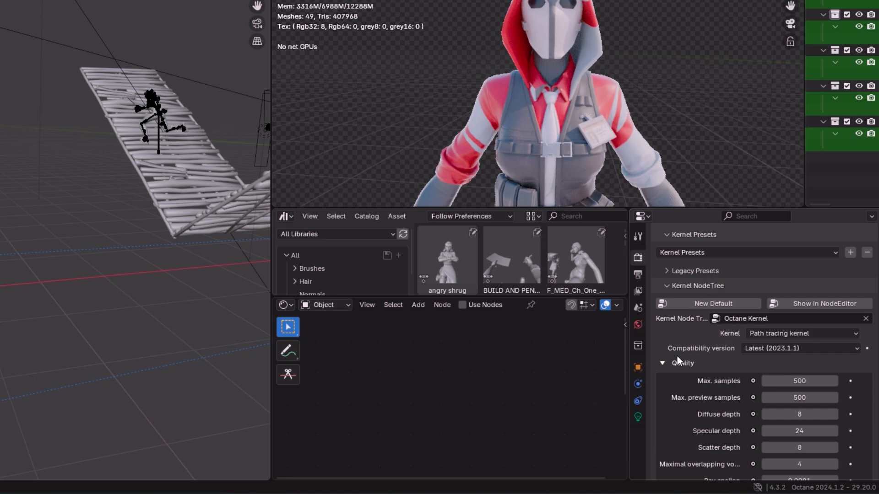
{"action": "mouse_move", "coordinate": [681, 329]}
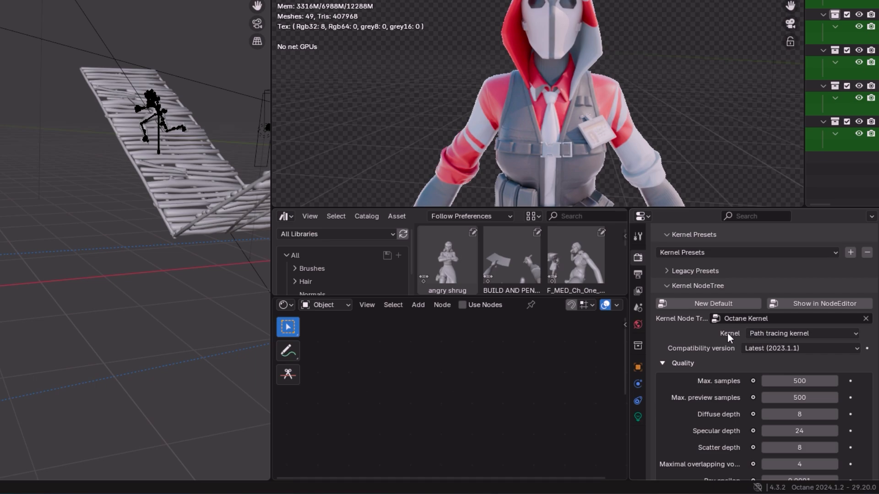
{"action": "mouse_move", "coordinate": [478, 266]}
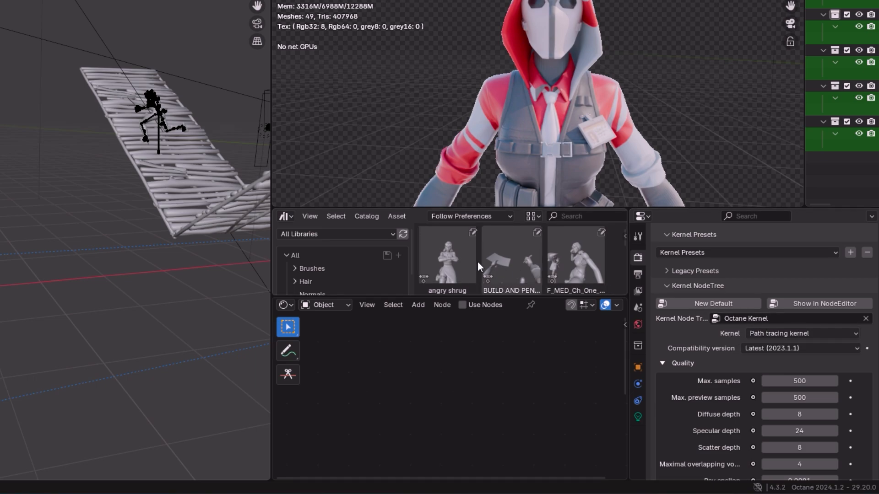
{"action": "mouse_move", "coordinate": [442, 260]}
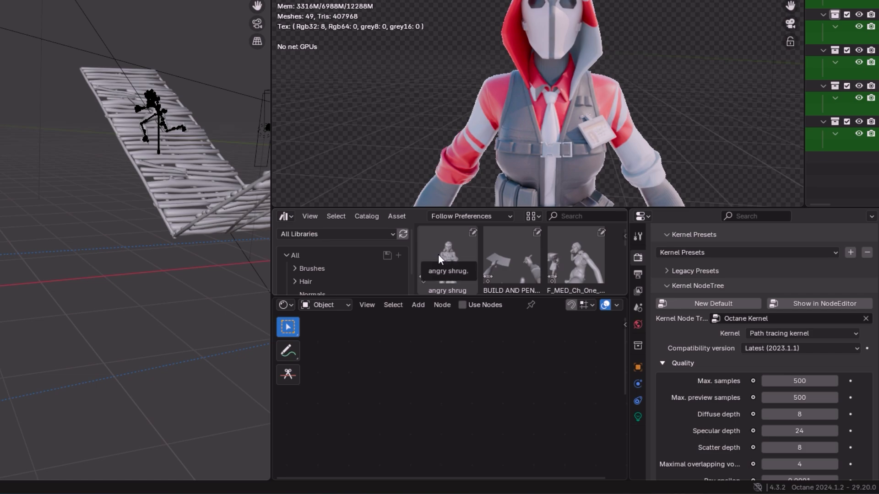
{"action": "mouse_move", "coordinate": [465, 199]}
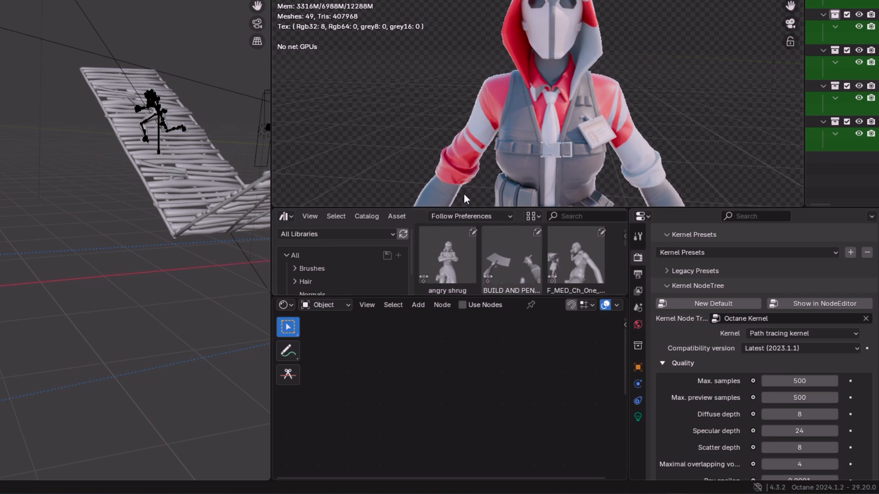
{"action": "mouse_move", "coordinate": [698, 120]}
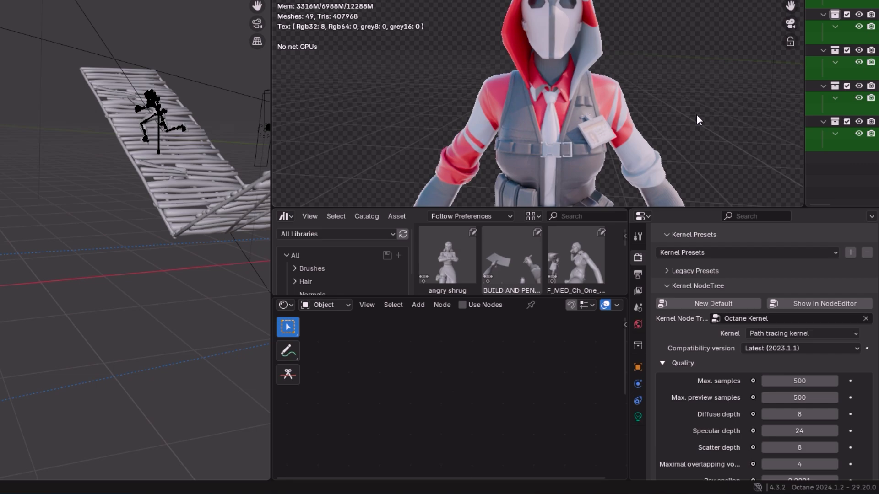
{"action": "mouse_move", "coordinate": [656, 426]}
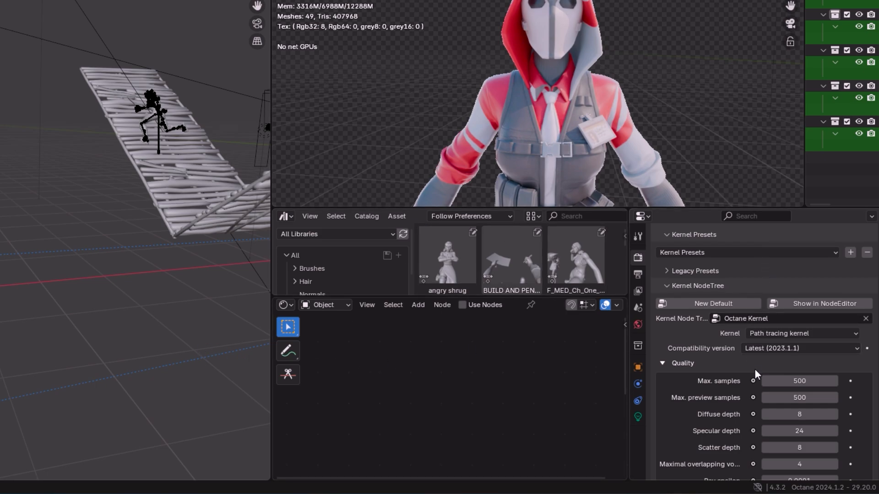
Step: Change the kernel's GI clamp from 1000000 to 8.000
{"action": "scroll", "scroll_direction": "down", "scroll_amount": 3}
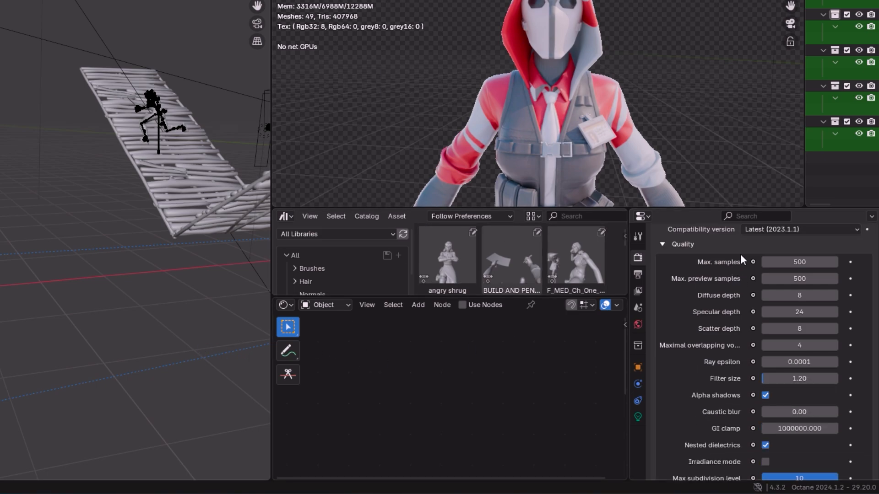
{"action": "scroll", "scroll_direction": "down", "scroll_amount": 3}
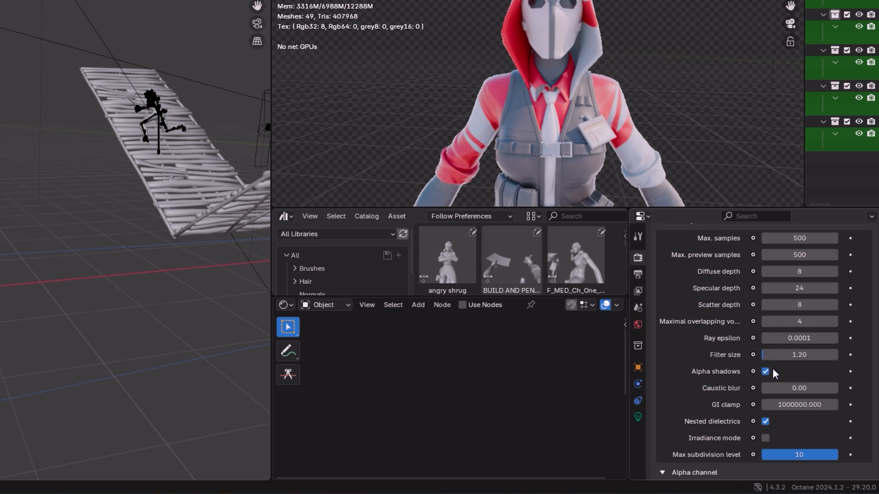
{"action": "mouse_move", "coordinate": [799, 404]}
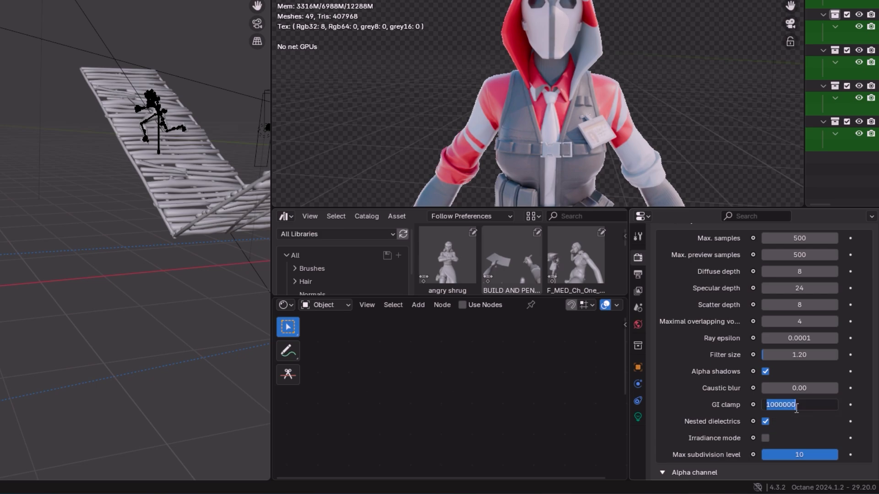
{"action": "type", "text": "8.000"}
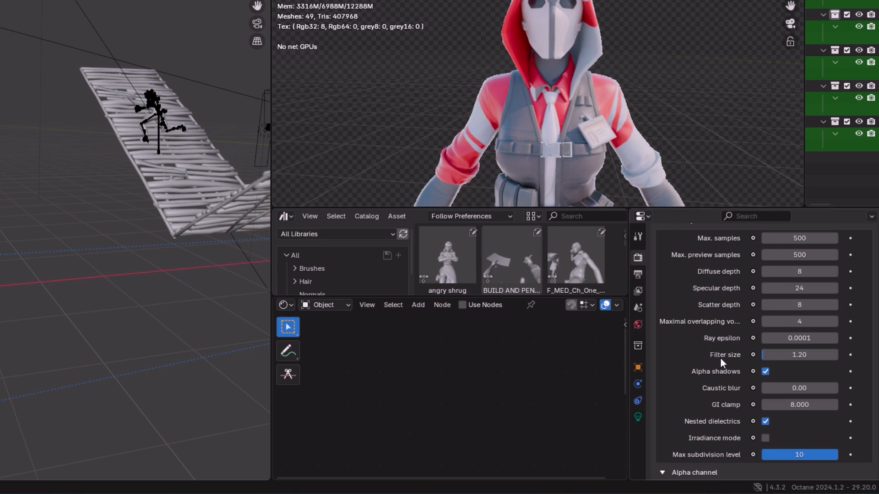
{"action": "mouse_move", "coordinate": [535, 45]}
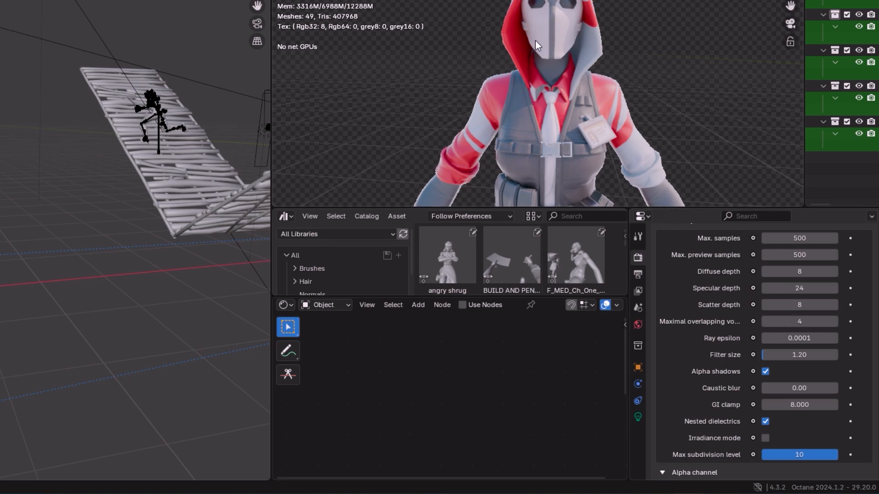
{"action": "mouse_move", "coordinate": [800, 430]}
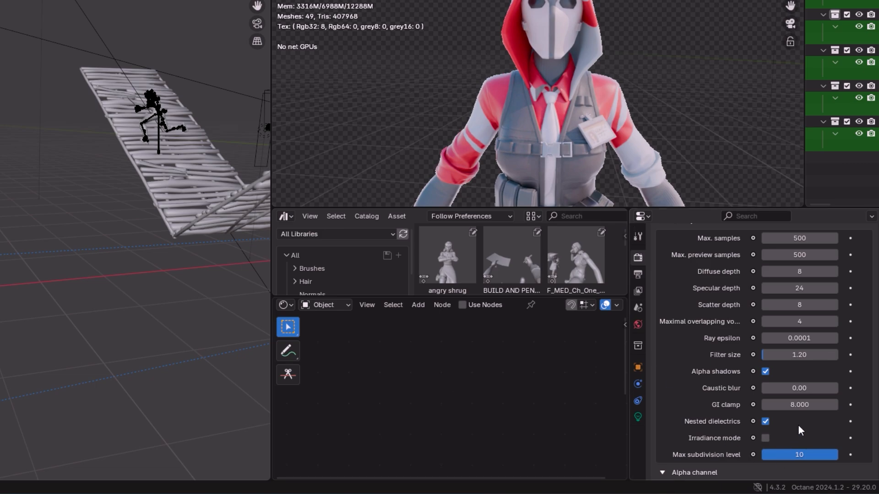
{"action": "mouse_move", "coordinate": [798, 404]}
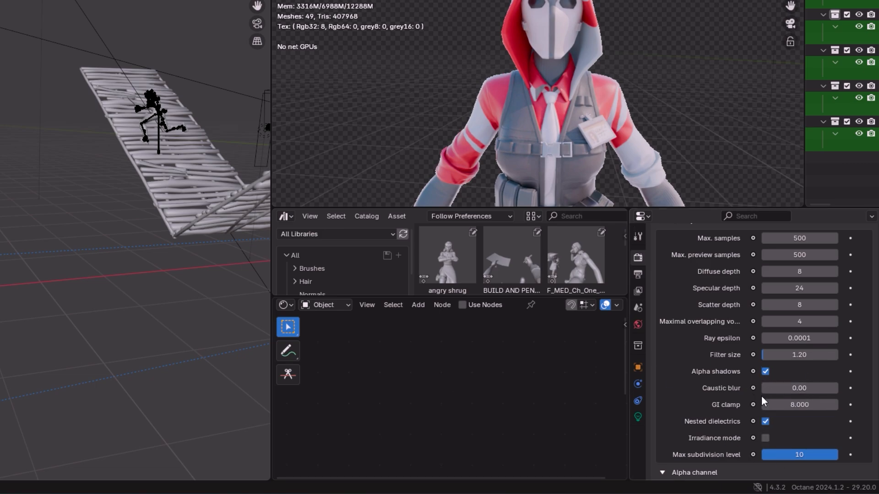
Step: Review the sampling, adaptive sampling and Octane tools settings further down
{"action": "scroll", "scroll_direction": "down", "scroll_amount": 3}
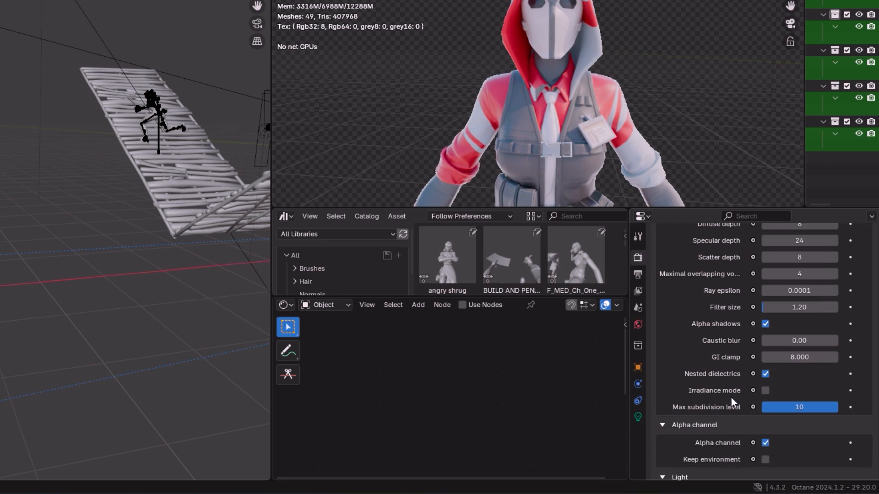
{"action": "scroll", "scroll_direction": "down", "scroll_amount": 3}
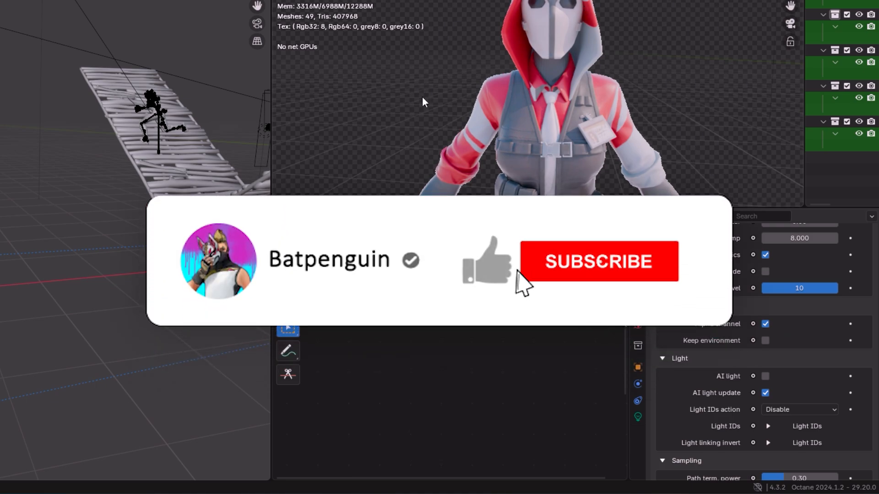
{"action": "left_click", "coordinate": [597, 262]}
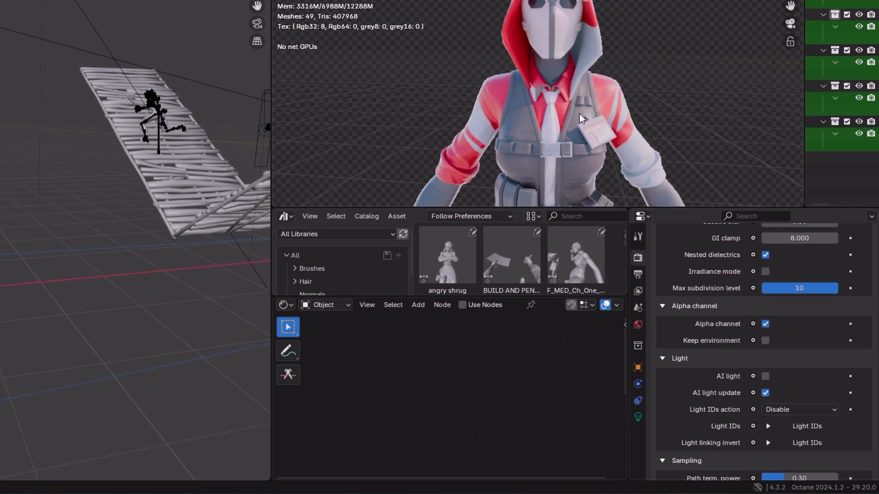
{"action": "scroll", "scroll_direction": "down", "scroll_amount": 3}
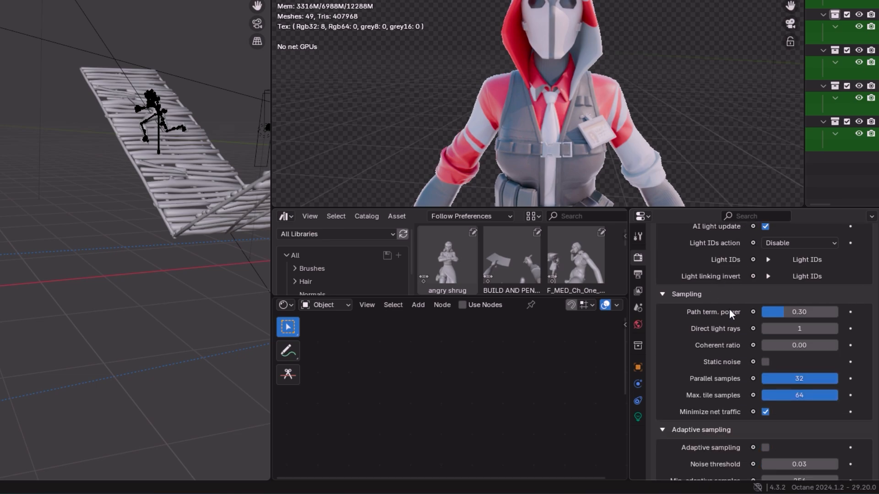
{"action": "scroll", "scroll_direction": "down", "scroll_amount": 3}
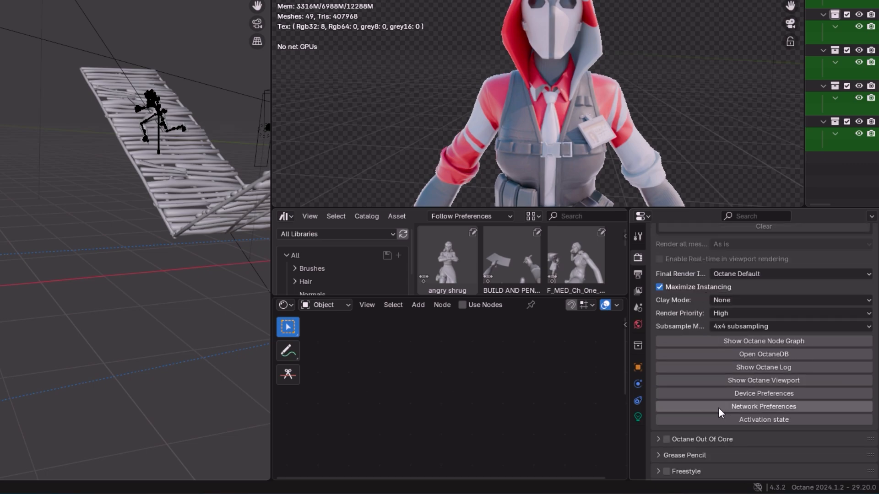
Step: Enable the RTX 3060 for render, priority, image and denoise in Device Preferences
{"action": "left_click", "coordinate": [762, 393]}
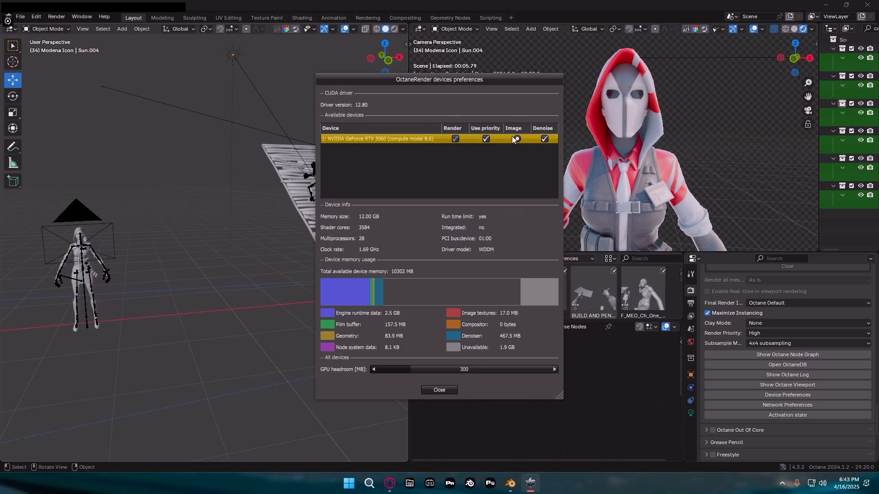
{"action": "left_click", "coordinate": [516, 138]}
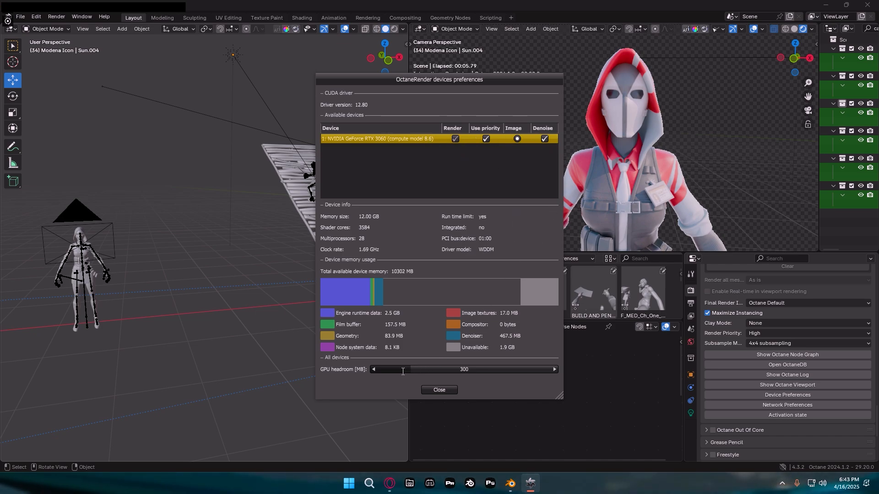
{"action": "mouse_move", "coordinate": [459, 81]}
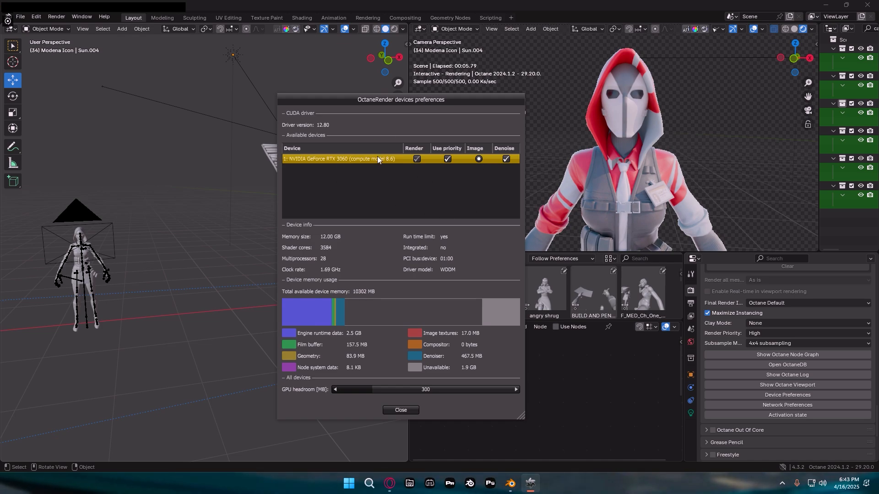
{"action": "left_click", "coordinate": [401, 410]}
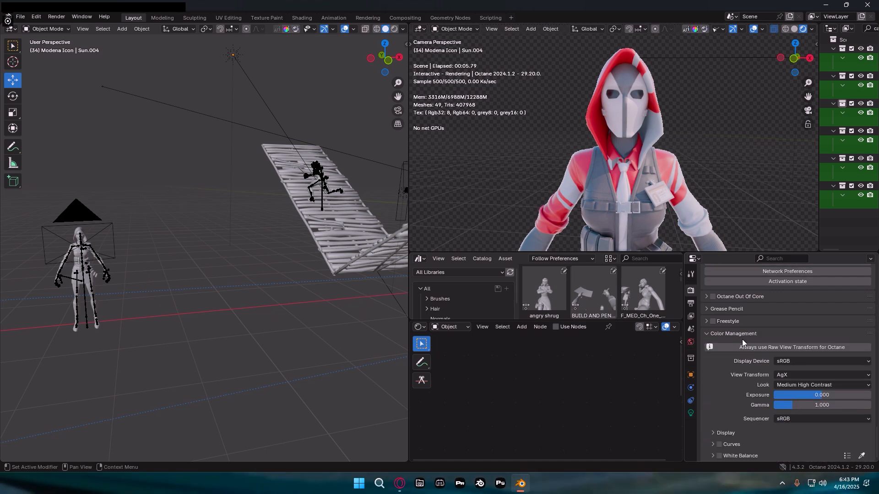
Step: Try the Raw view transform, then reopen the transform list with AgX restored
{"action": "left_click", "coordinate": [821, 375]}
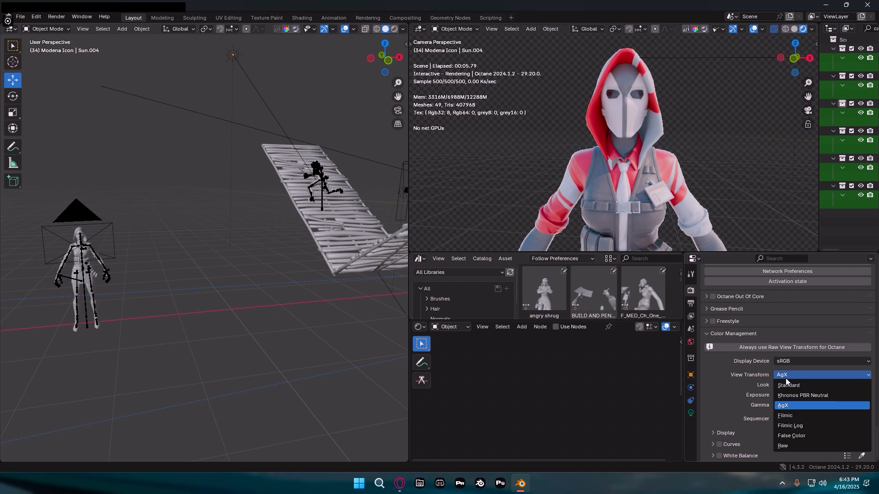
{"action": "left_click", "coordinate": [782, 445]}
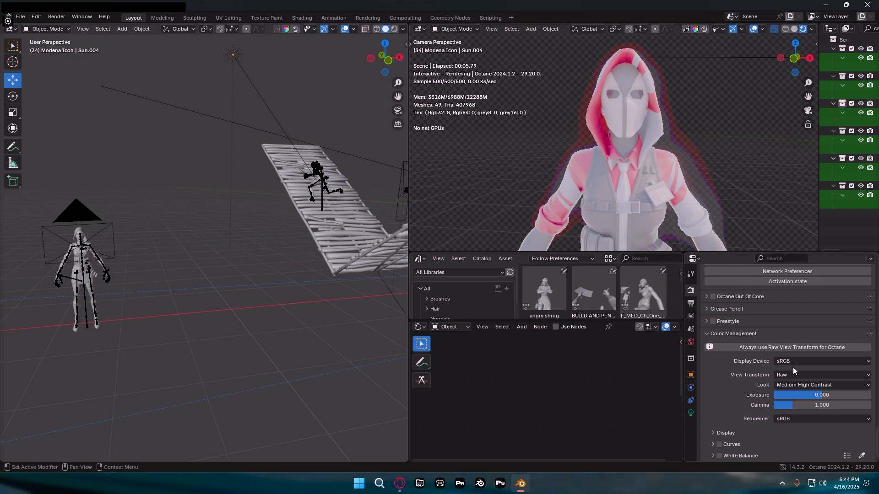
{"action": "left_click", "coordinate": [822, 375]}
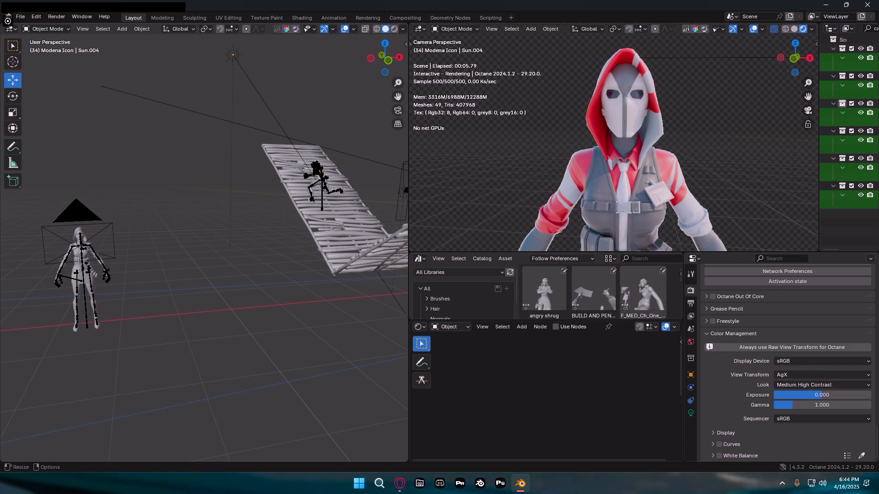
{"action": "left_click", "coordinate": [820, 375]}
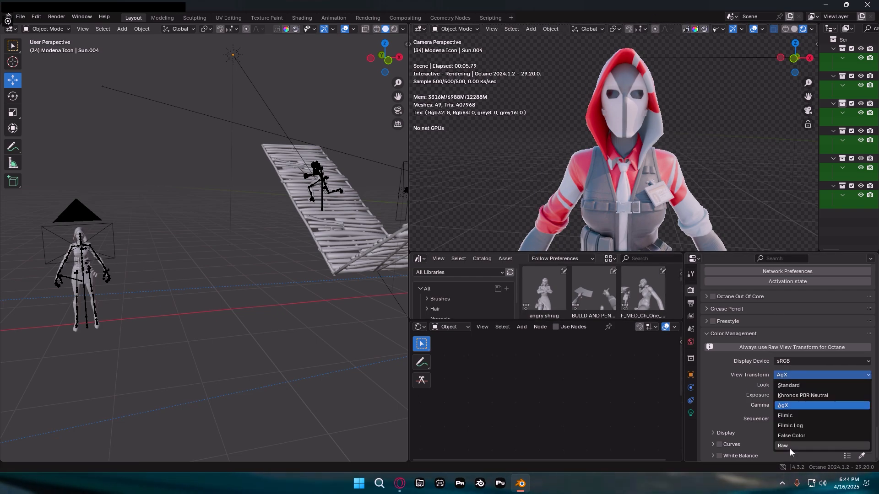
{"action": "mouse_move", "coordinate": [792, 410]}
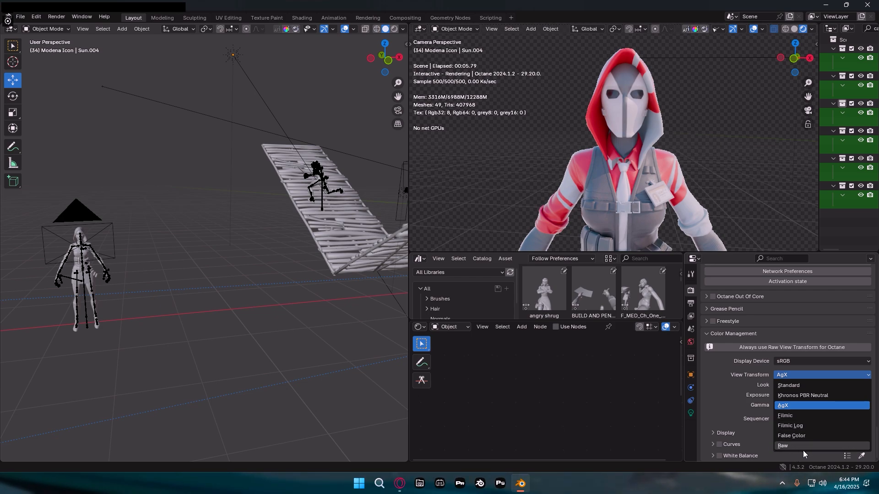
{"action": "mouse_move", "coordinate": [818, 411]}
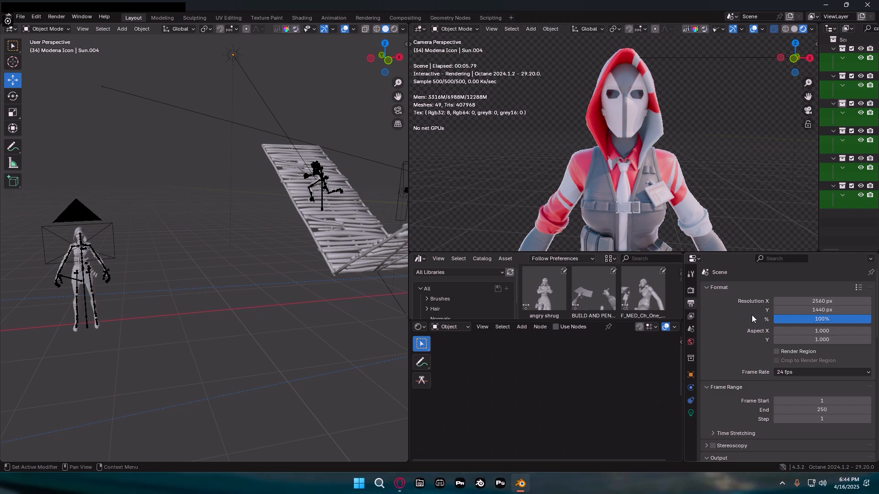
Step: Keep output as PNG with RGBA colour at 8-bit depth, then view World properties
{"action": "scroll", "scroll_direction": "down", "scroll_amount": 3}
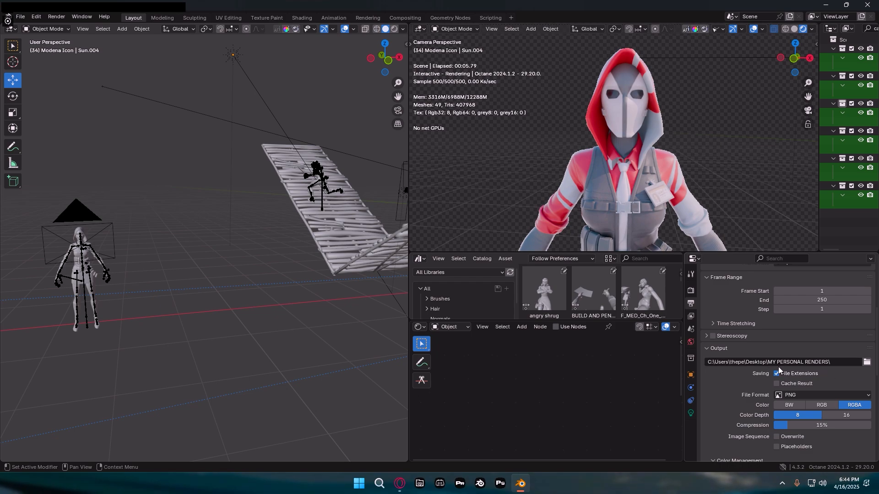
{"action": "mouse_move", "coordinate": [785, 362]}
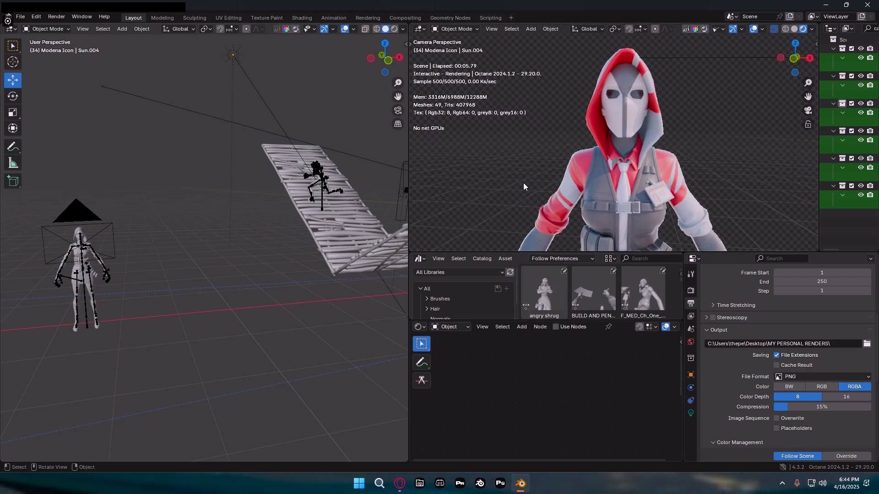
{"action": "mouse_move", "coordinate": [705, 76]}
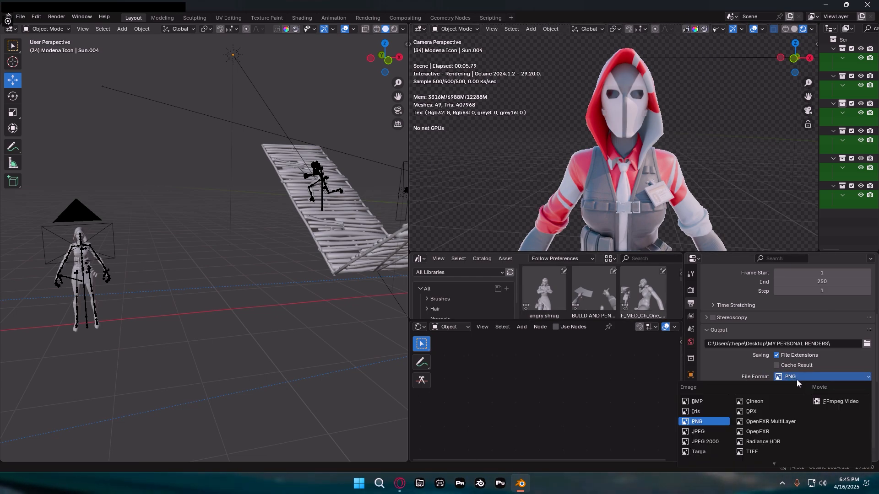
{"action": "left_click", "coordinate": [696, 422]}
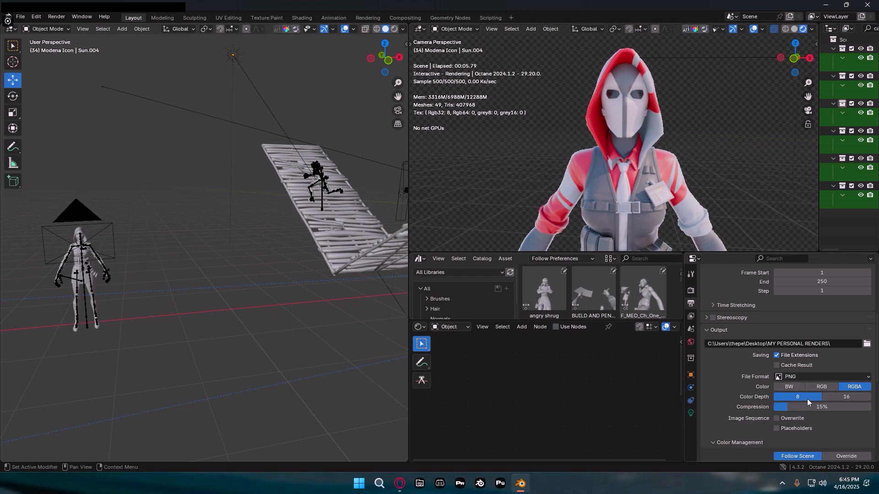
{"action": "scroll", "scroll_direction": "down", "scroll_amount": 3}
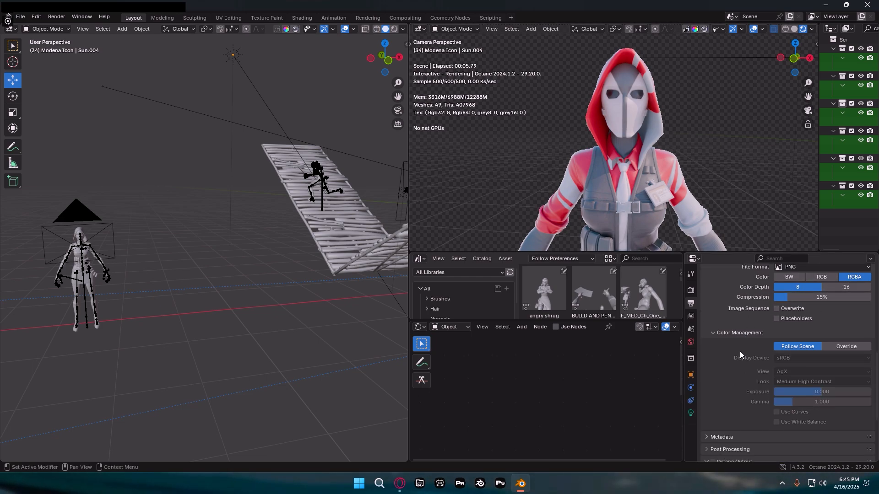
{"action": "left_click", "coordinate": [690, 306]}
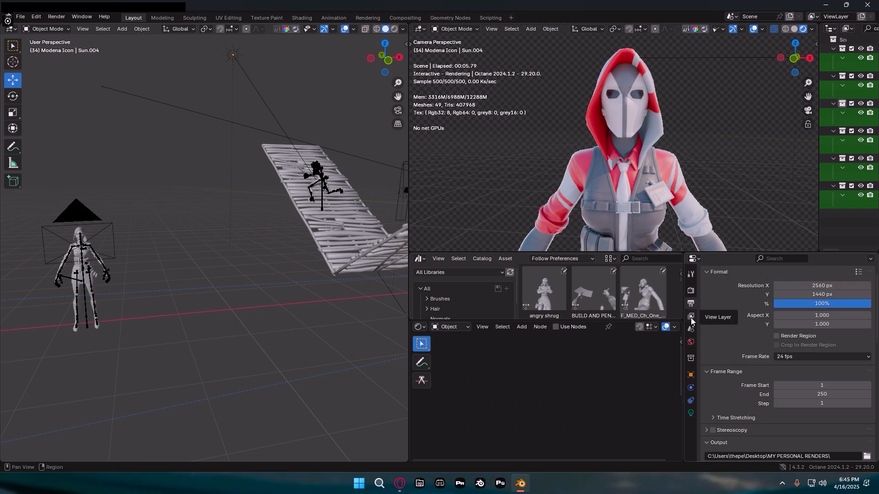
{"action": "left_click", "coordinate": [691, 329]}
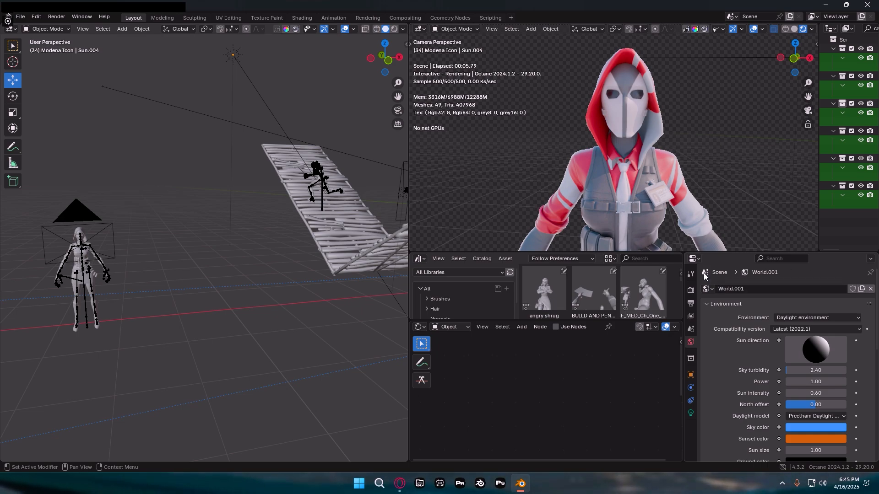
Step: Cycle the world Environment through Planetary and Texture, ending on Daylight environment
{"action": "left_click", "coordinate": [816, 317]}
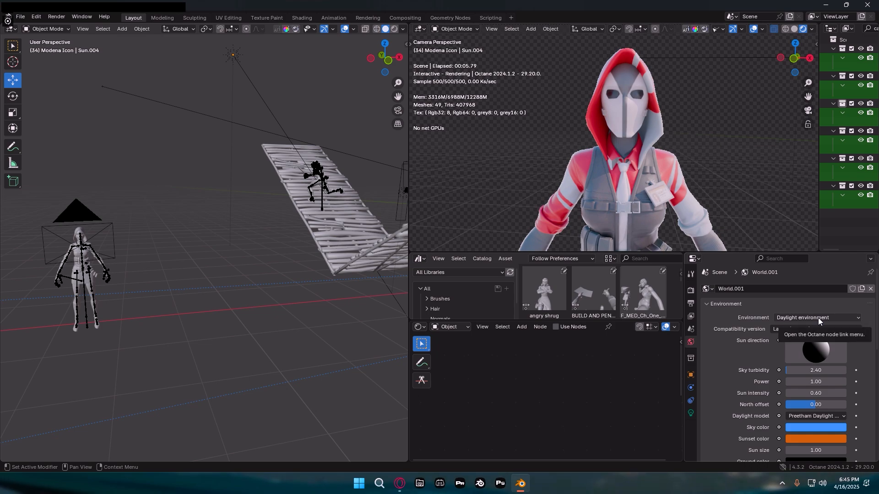
{"action": "left_click", "coordinate": [817, 317]}
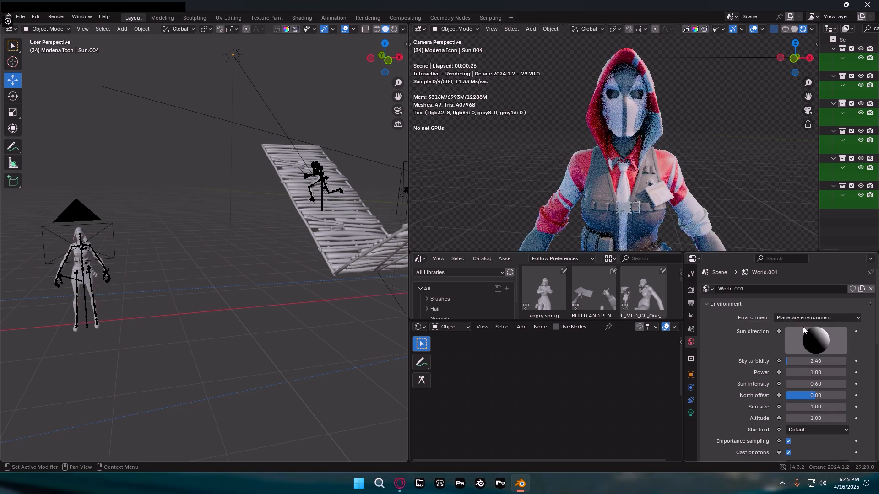
{"action": "left_click", "coordinate": [816, 317]}
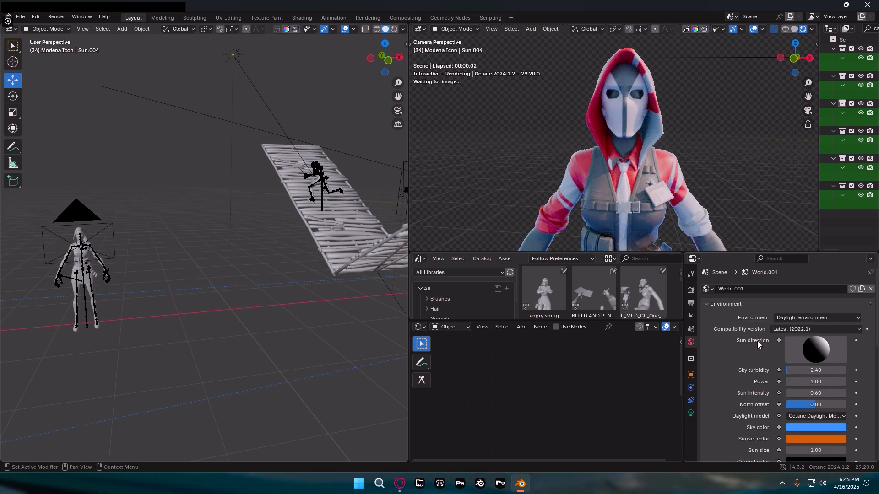
{"action": "left_click", "coordinate": [816, 317]}
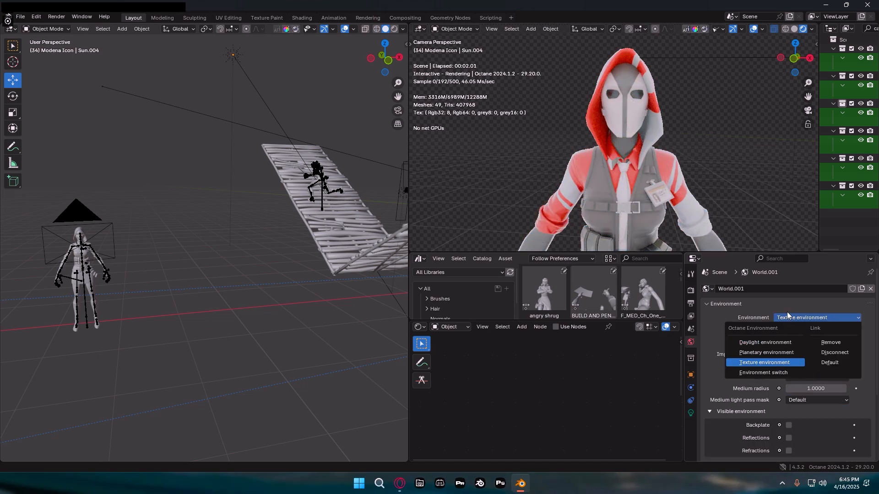
{"action": "left_click", "coordinate": [766, 352]}
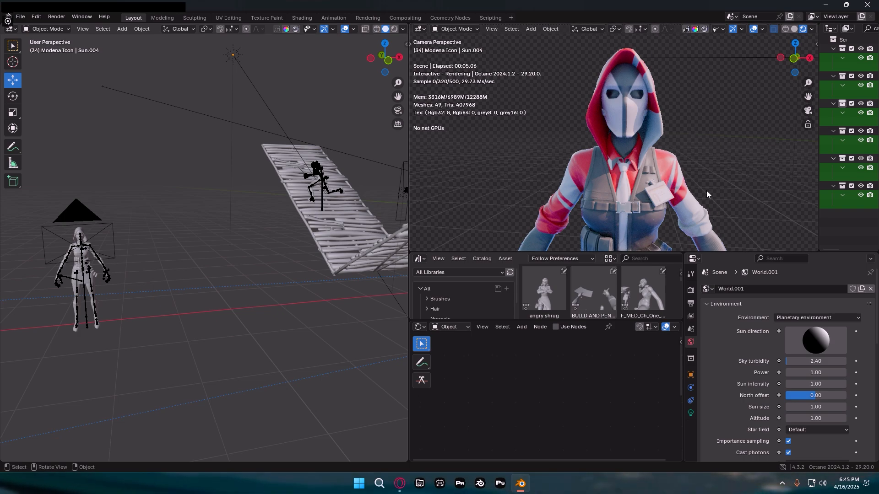
{"action": "left_click", "coordinate": [817, 317]}
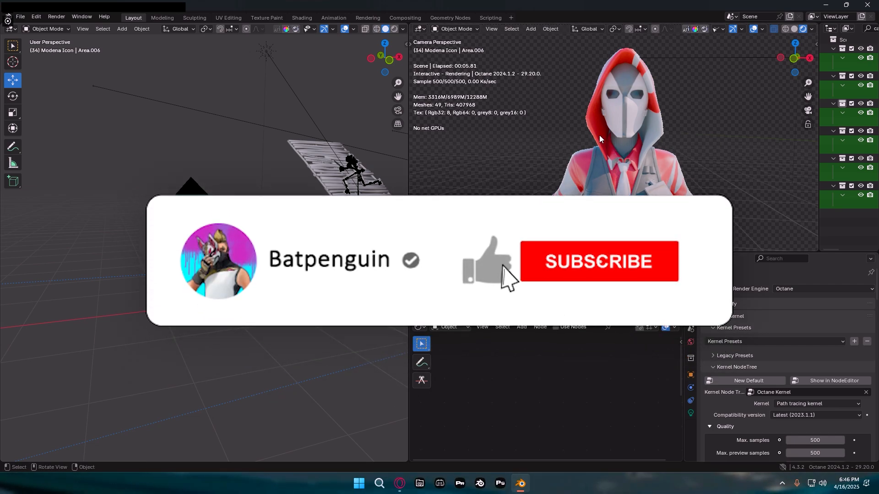
Step: Show the Render Properties with the Octane path tracing kernel at 500 max samples
{"action": "left_click", "coordinate": [599, 262]}
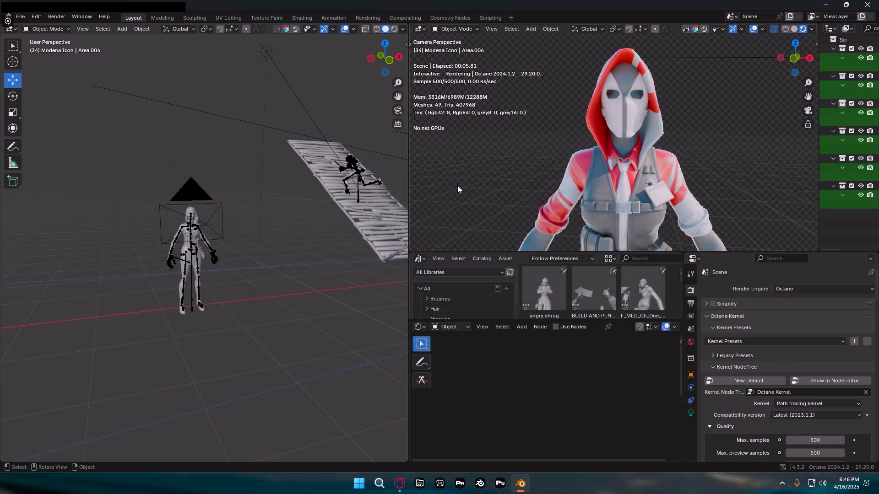
{"action": "mouse_move", "coordinate": [451, 189]}
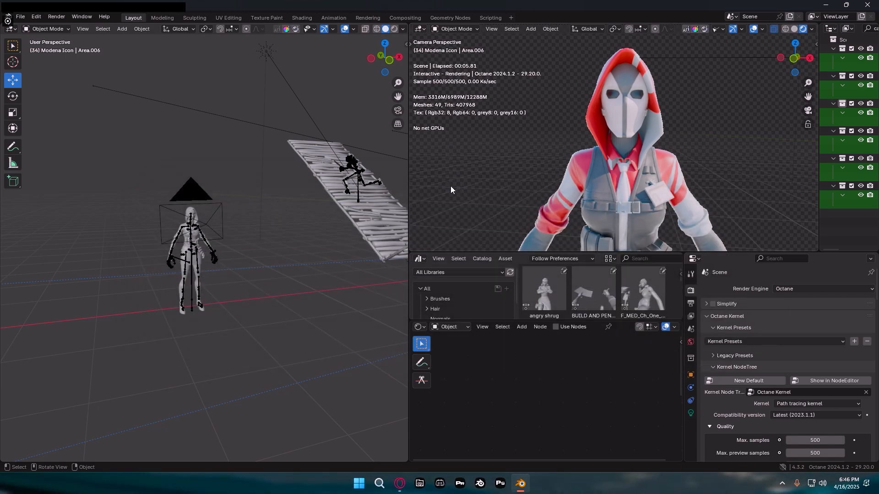
{"action": "mouse_move", "coordinate": [385, 165]}
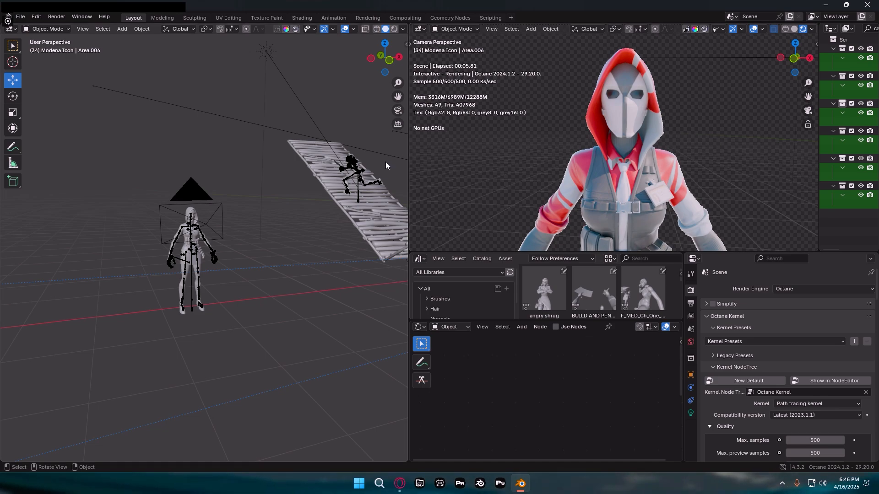
{"action": "mouse_move", "coordinate": [375, 195]}
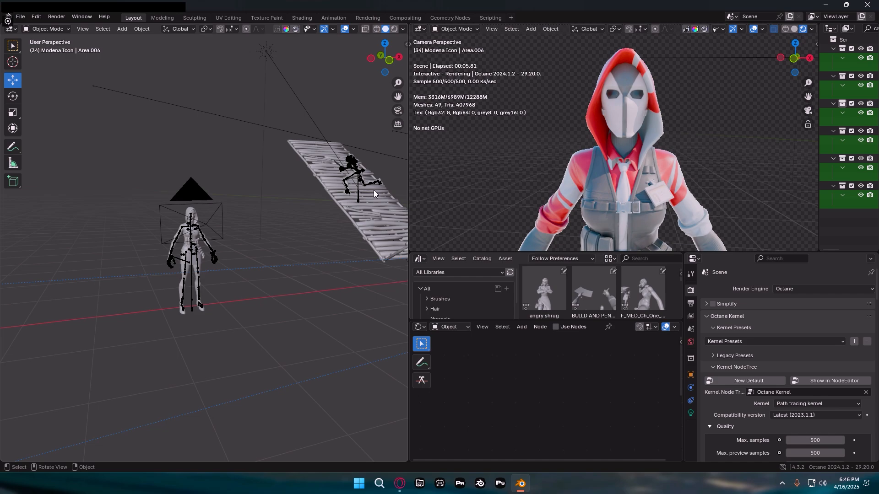
{"action": "mouse_move", "coordinate": [350, 231]}
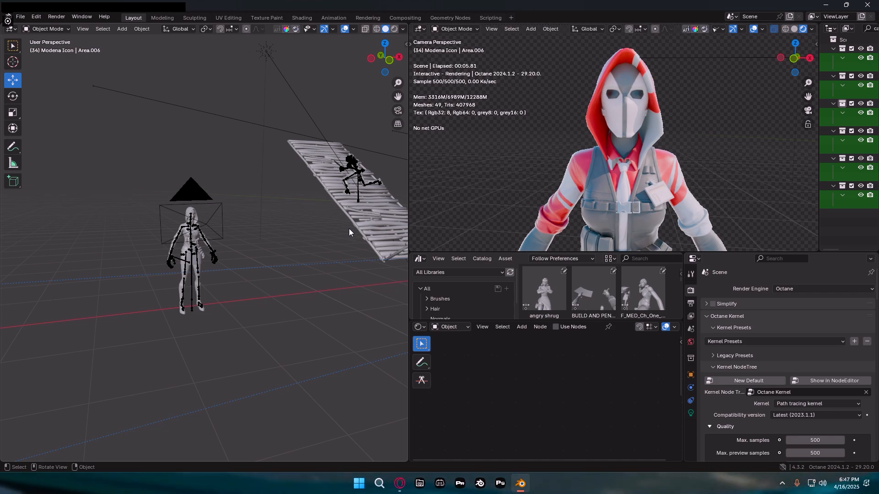
{"action": "mouse_move", "coordinate": [607, 258]}
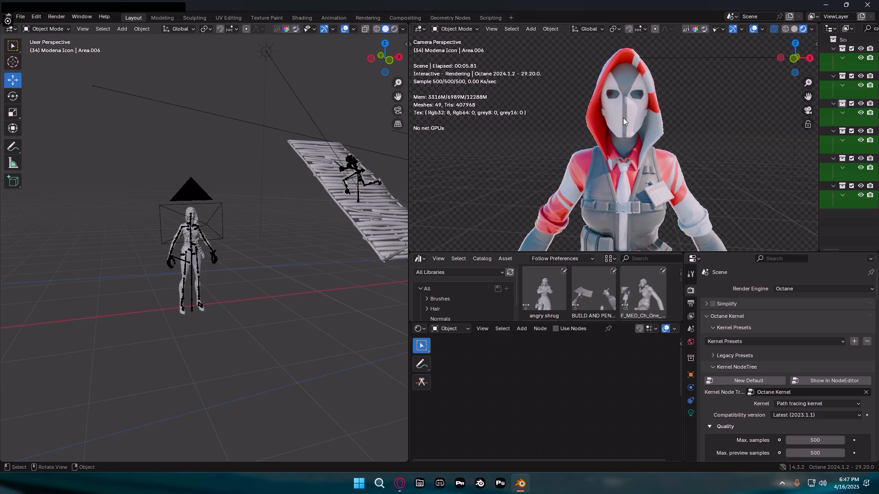
{"action": "mouse_move", "coordinate": [667, 184]}
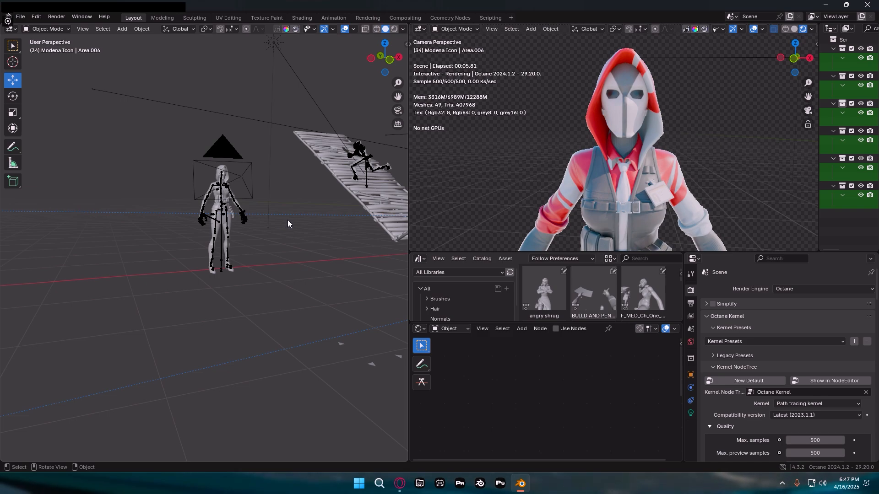
{"action": "mouse_move", "coordinate": [303, 218]}
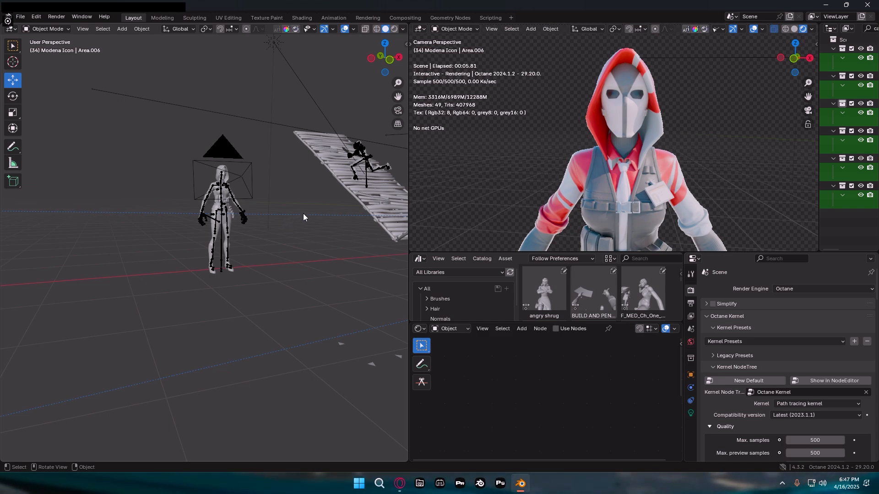